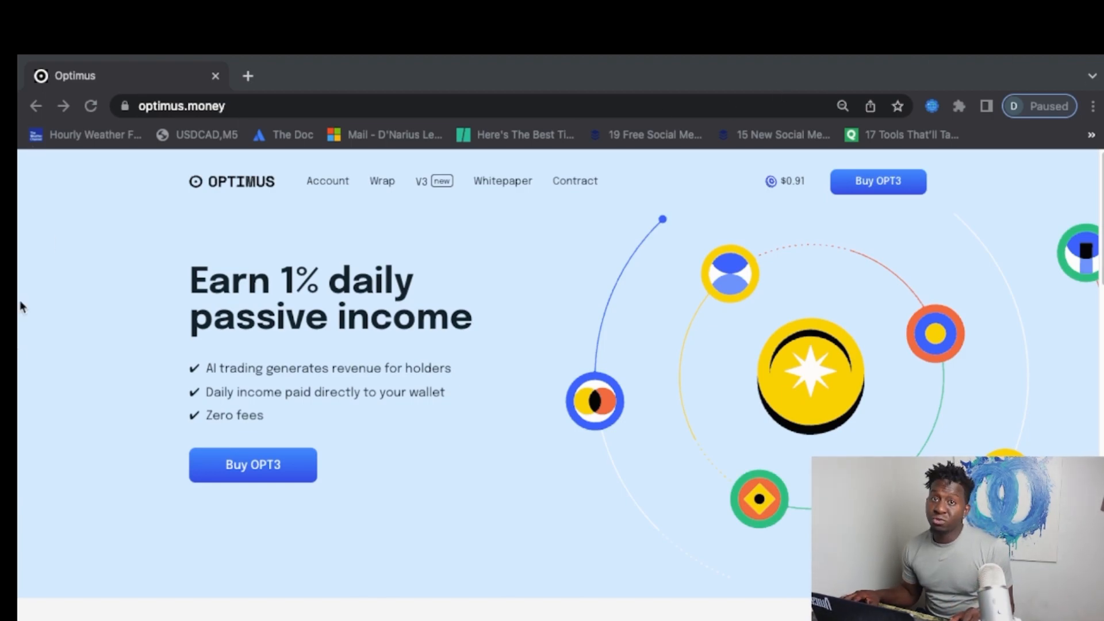
pyautogui.moveTo(561, 405)
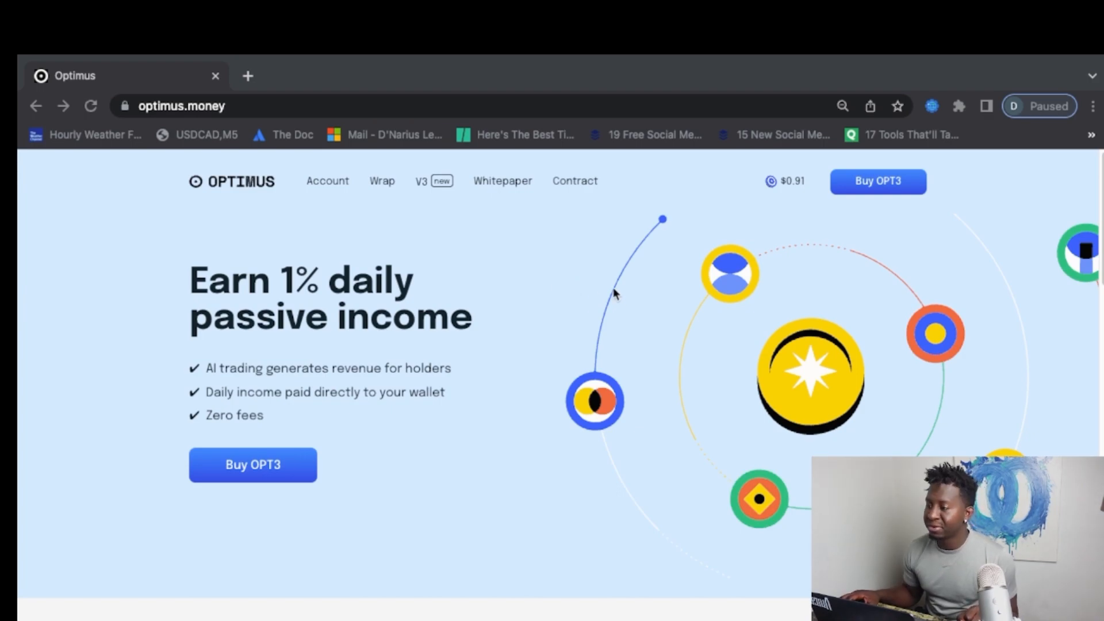
pyautogui.moveTo(366, 244)
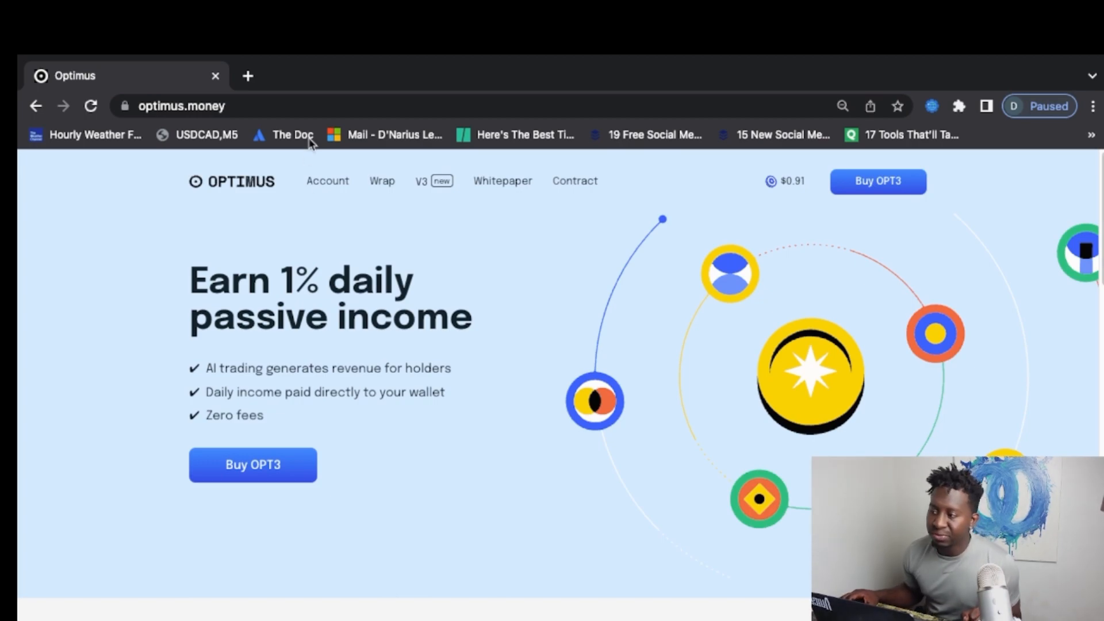
pyautogui.moveTo(338, 188)
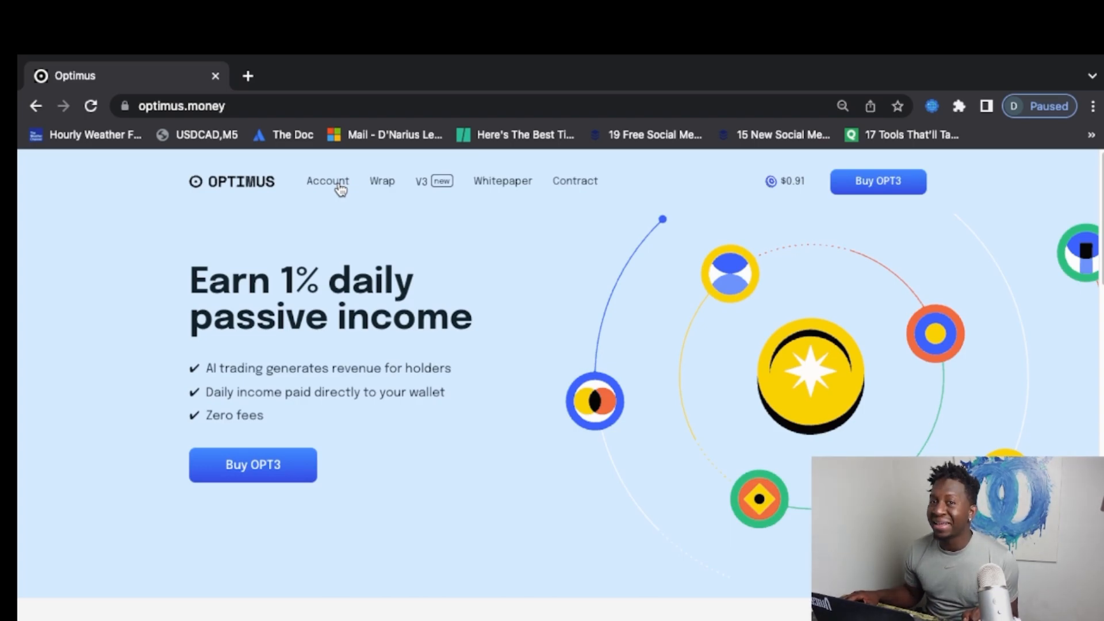
# Go to the Account page and connect the wallet, with balance and earnings cards reading NaN
pyautogui.click(327, 181)
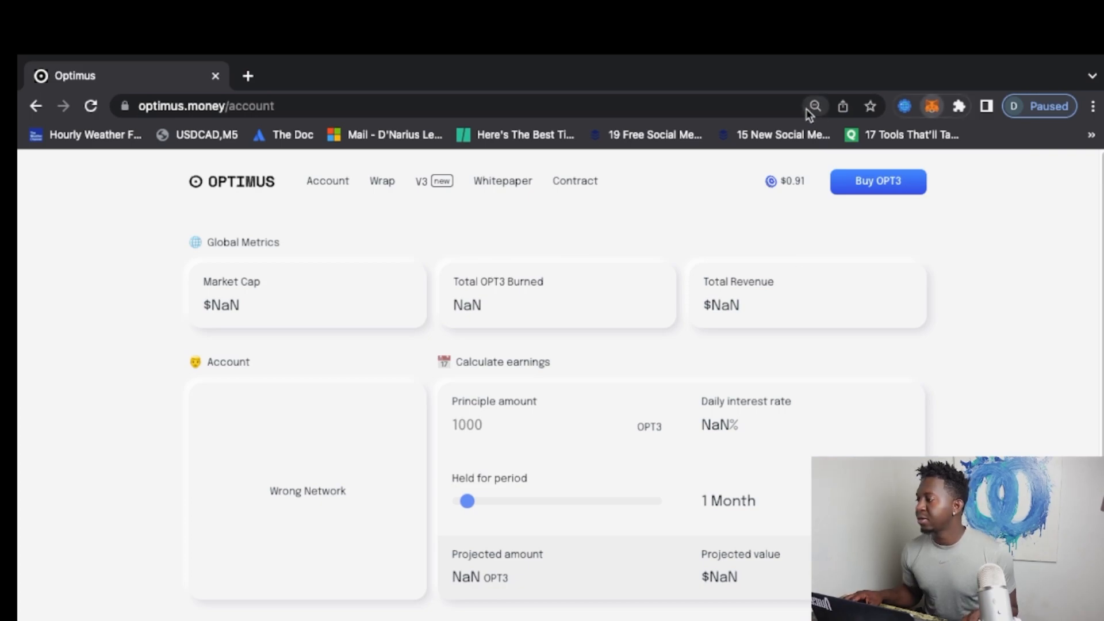
pyautogui.moveTo(789, 389)
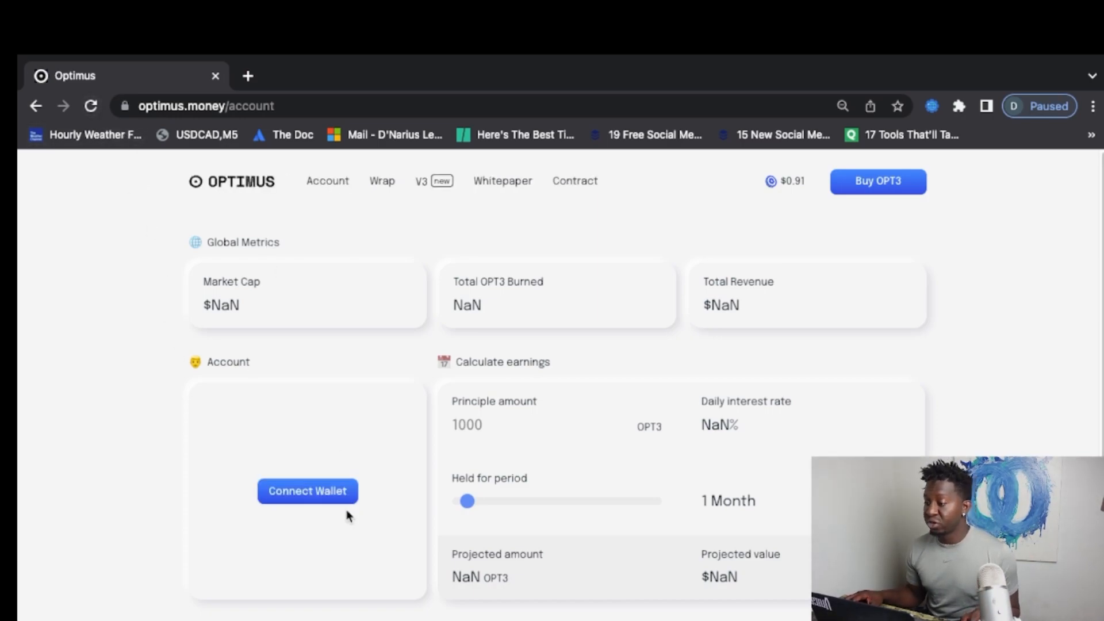
pyautogui.click(307, 491)
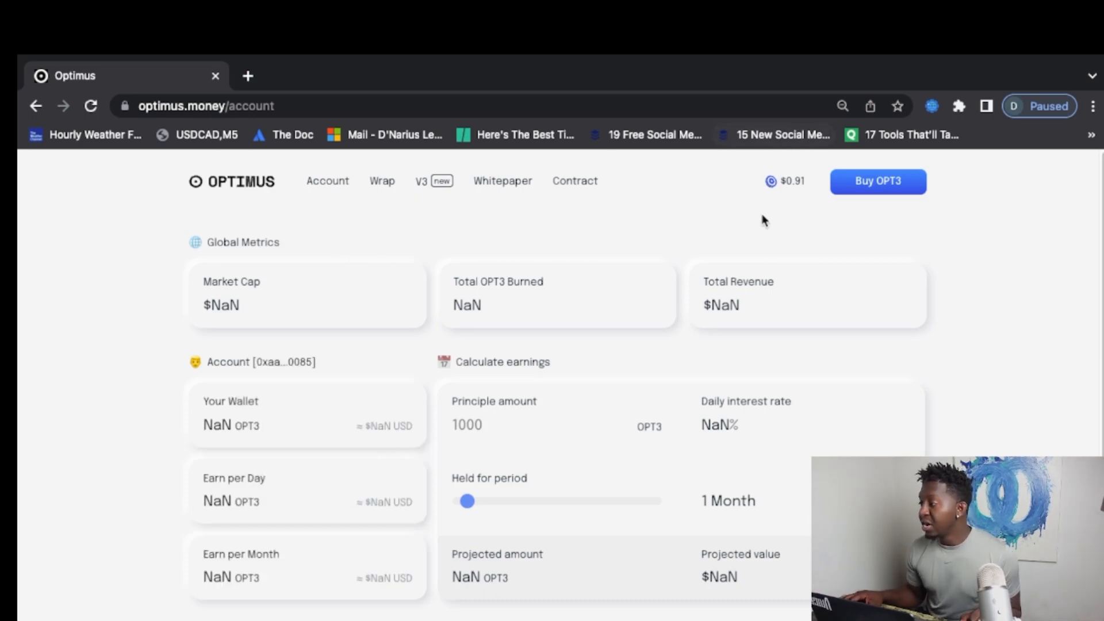
pyautogui.moveTo(551, 252)
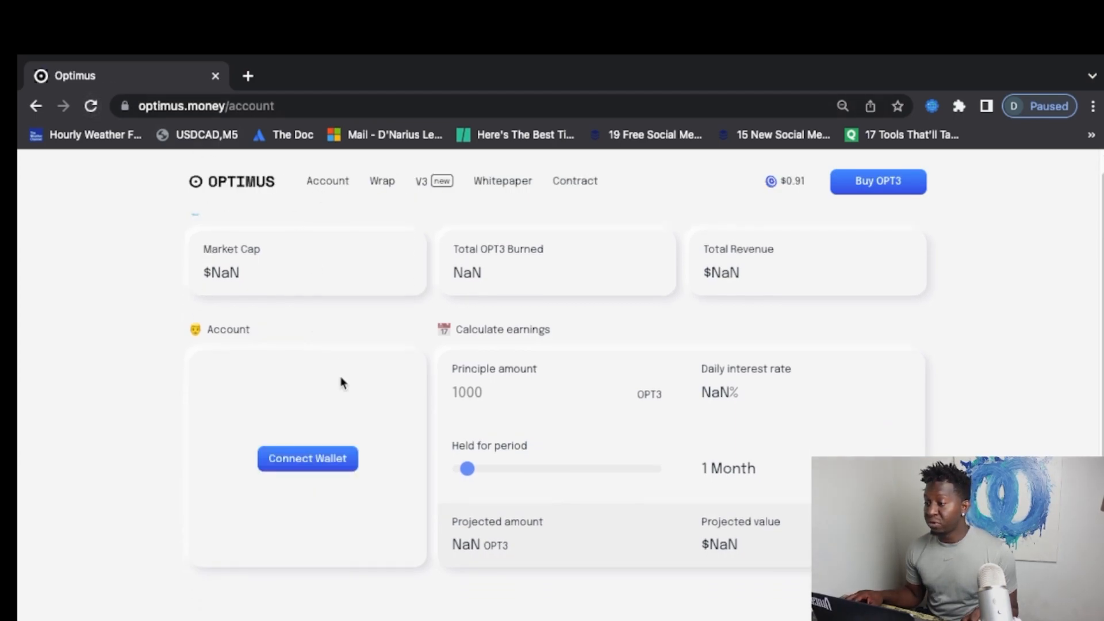
pyautogui.click(307, 459)
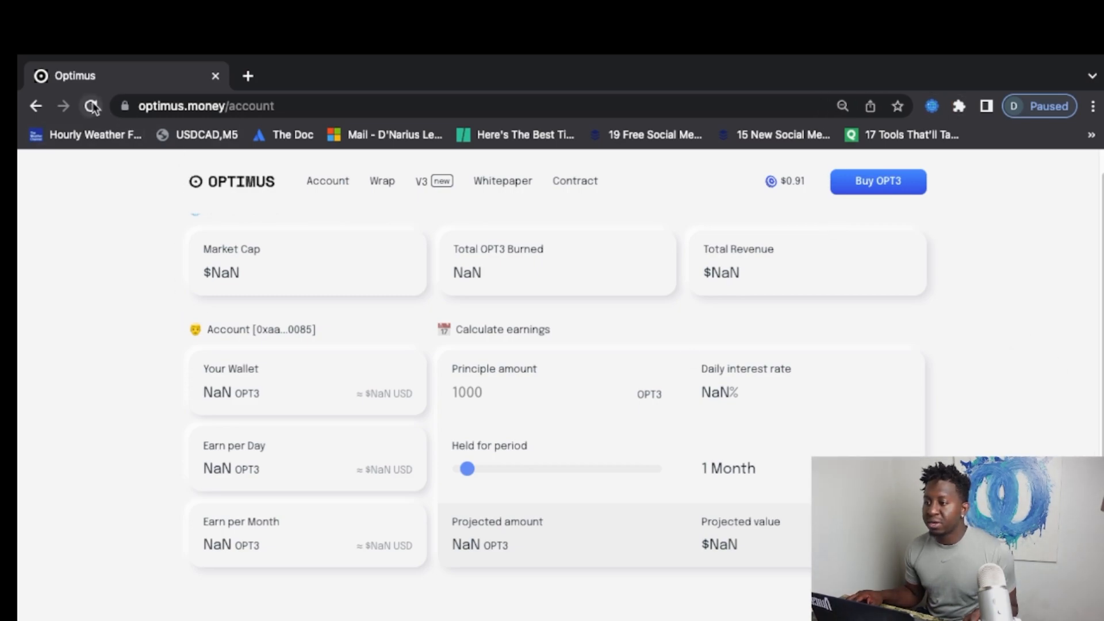
# Reload the account page and reconnect the wallet to show 1,068.36 OPT3, 10.68 daily and 371.63 monthly
pyautogui.click(90, 106)
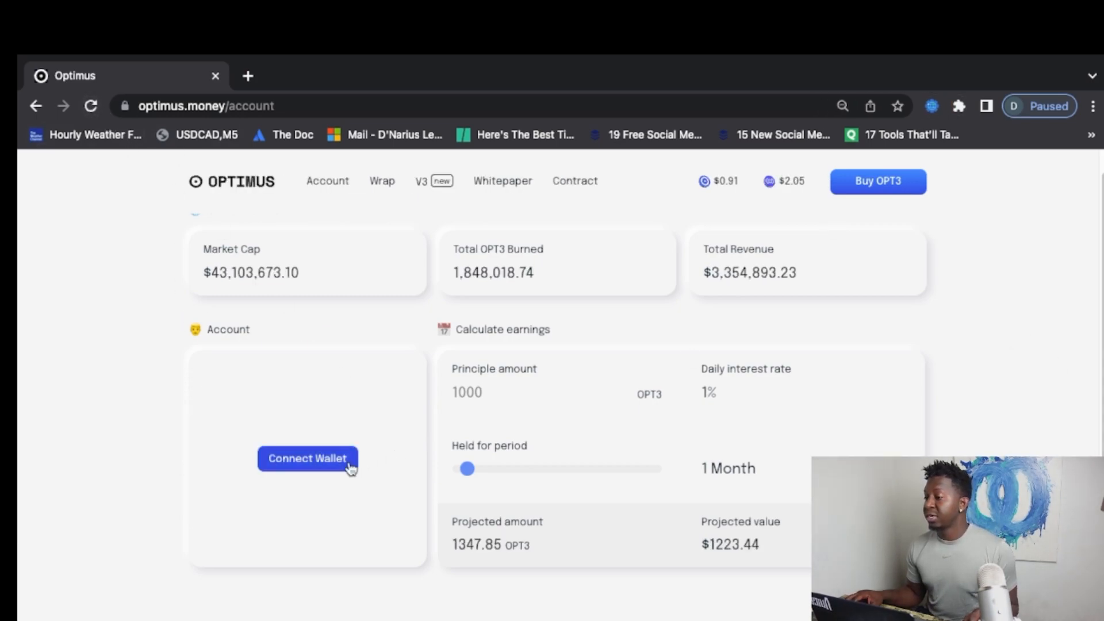
pyautogui.click(307, 459)
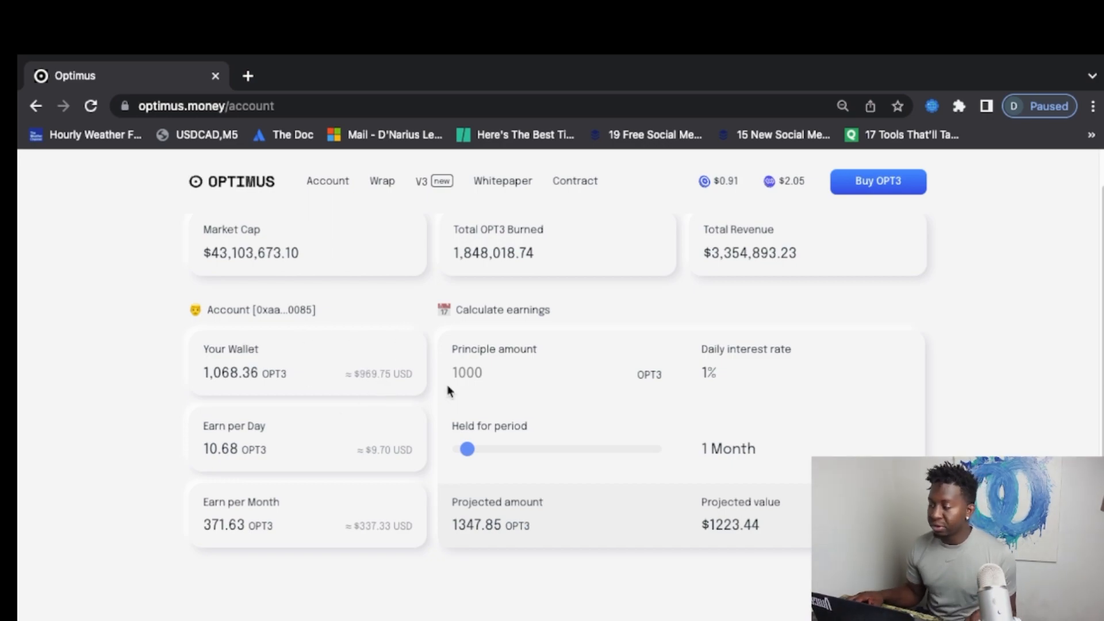
pyautogui.moveTo(475, 277)
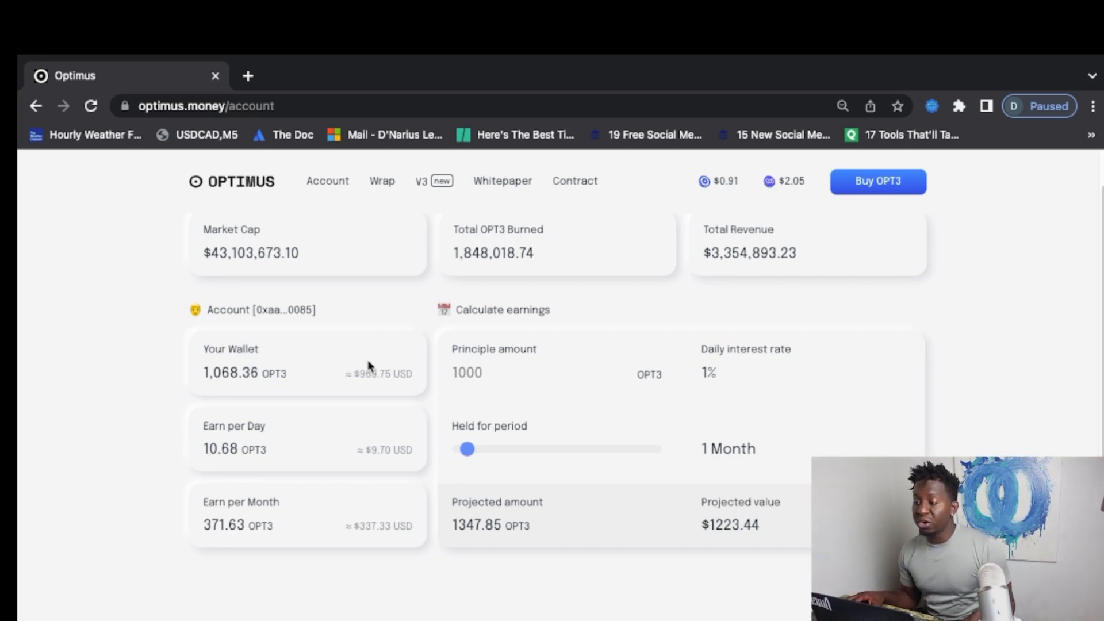
pyautogui.moveTo(209, 275)
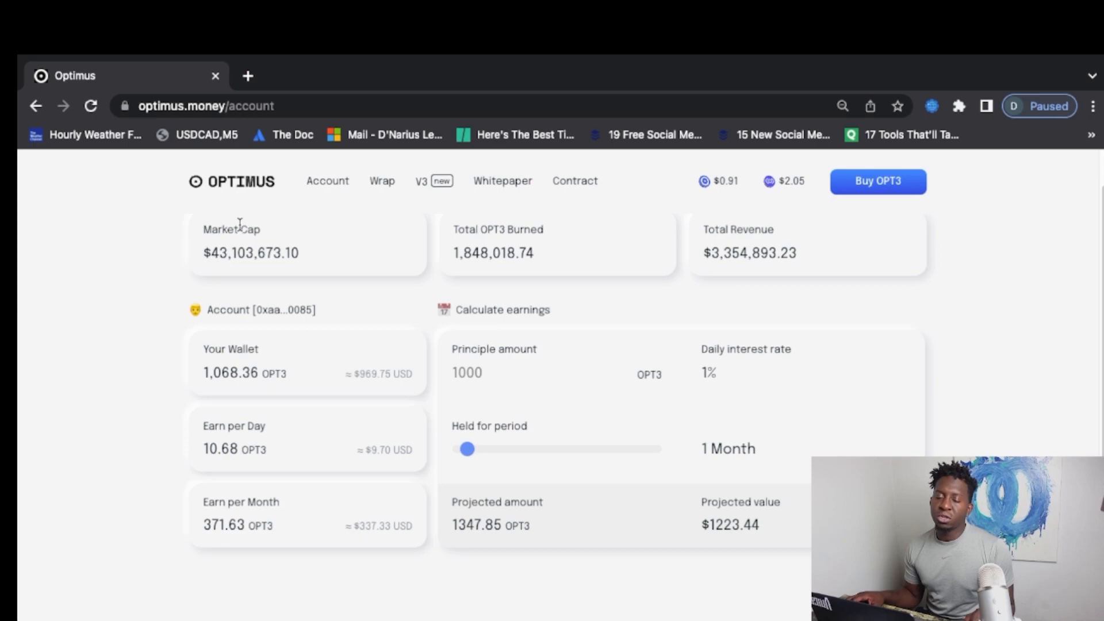
pyautogui.moveTo(371, 373)
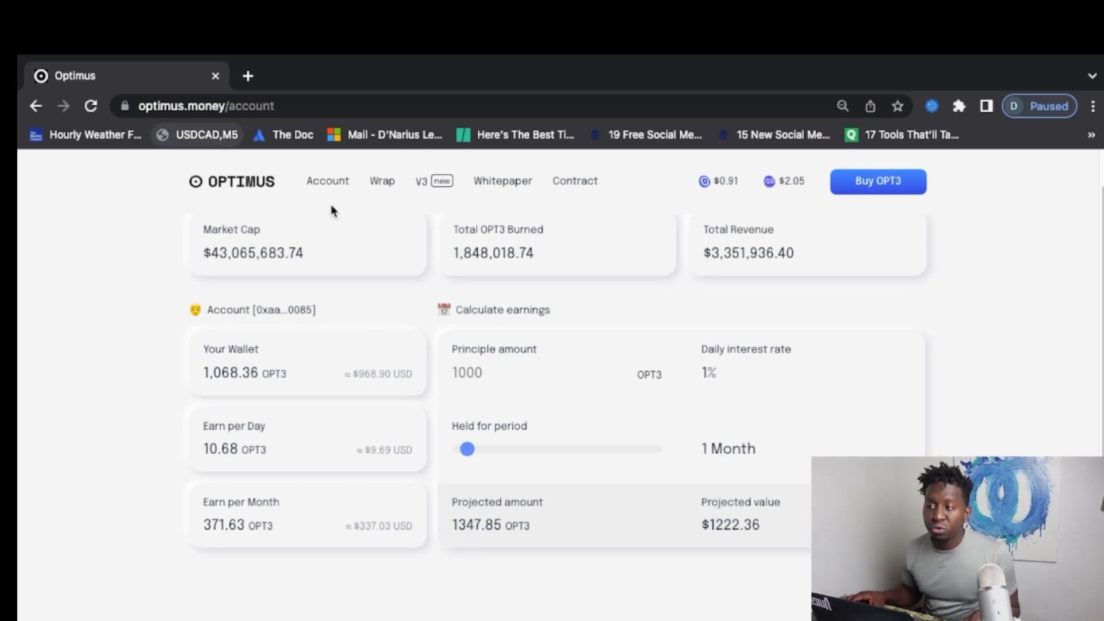
pyautogui.moveTo(372, 300)
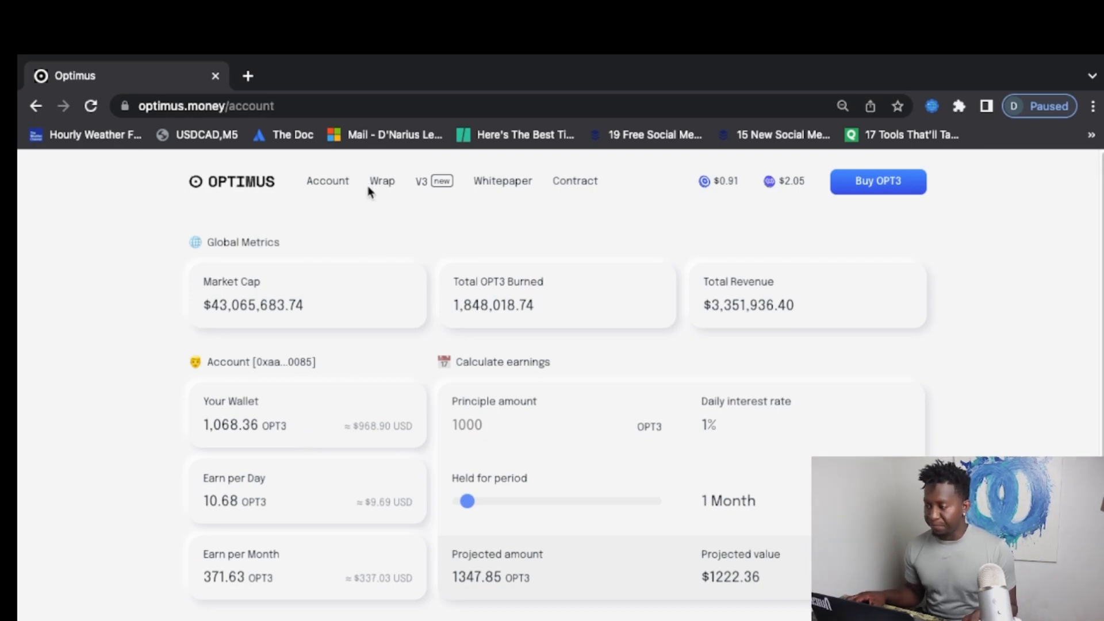
pyautogui.moveTo(497, 161)
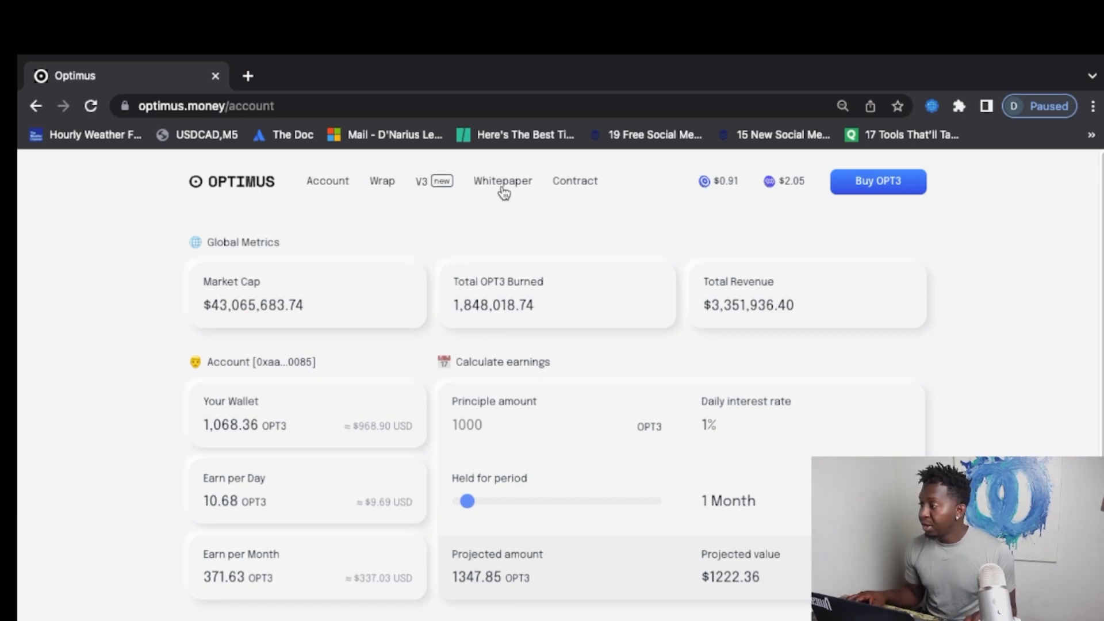
pyautogui.moveTo(514, 215)
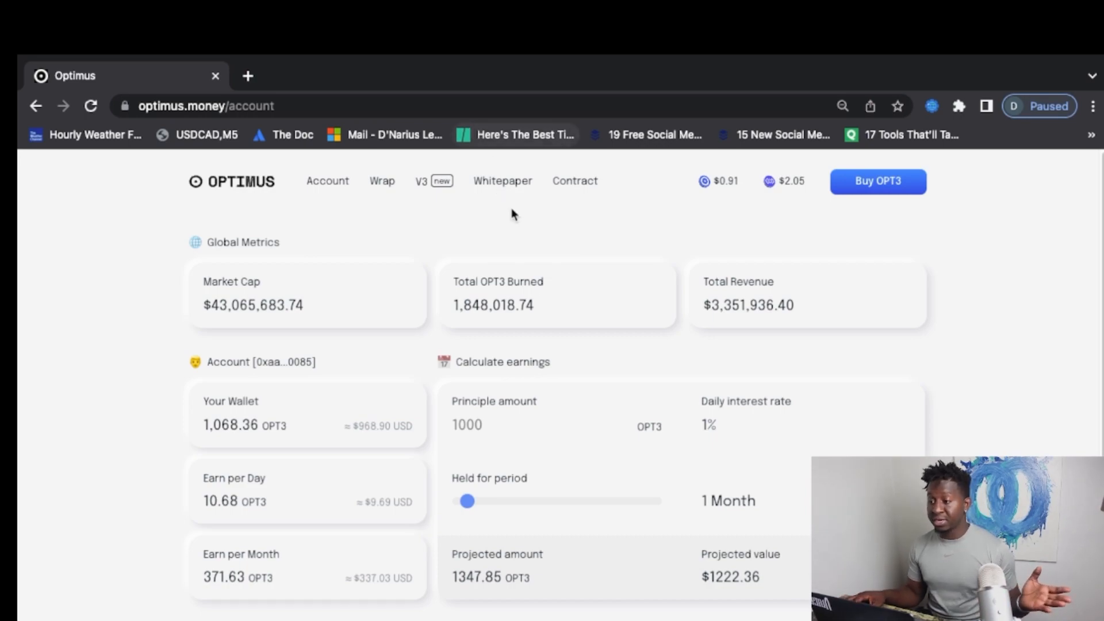
pyautogui.moveTo(236, 230)
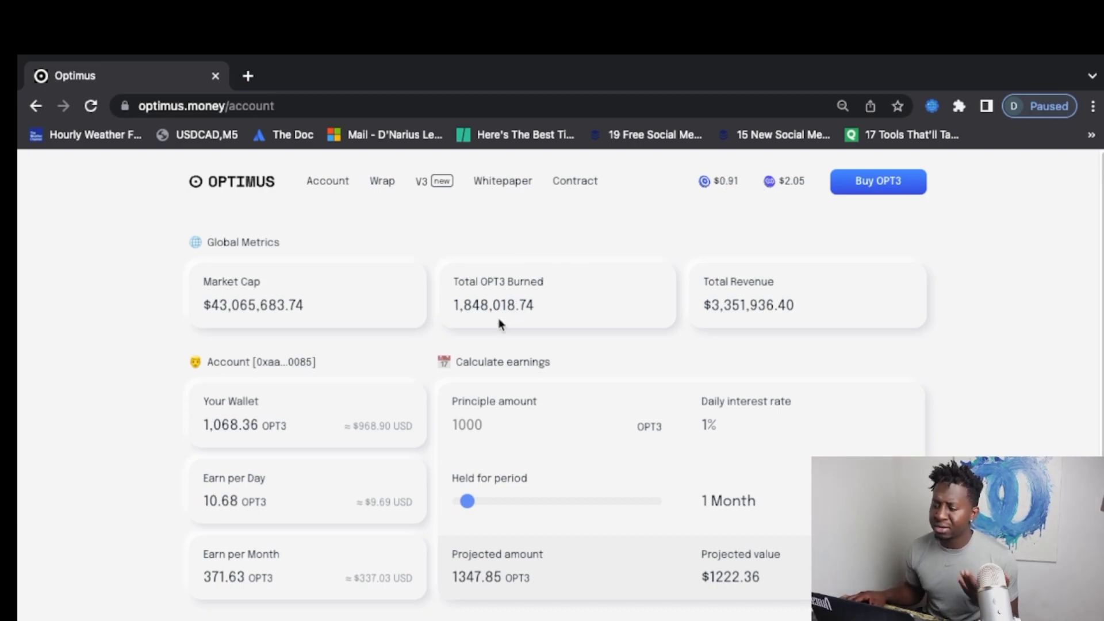
pyautogui.moveTo(601, 242)
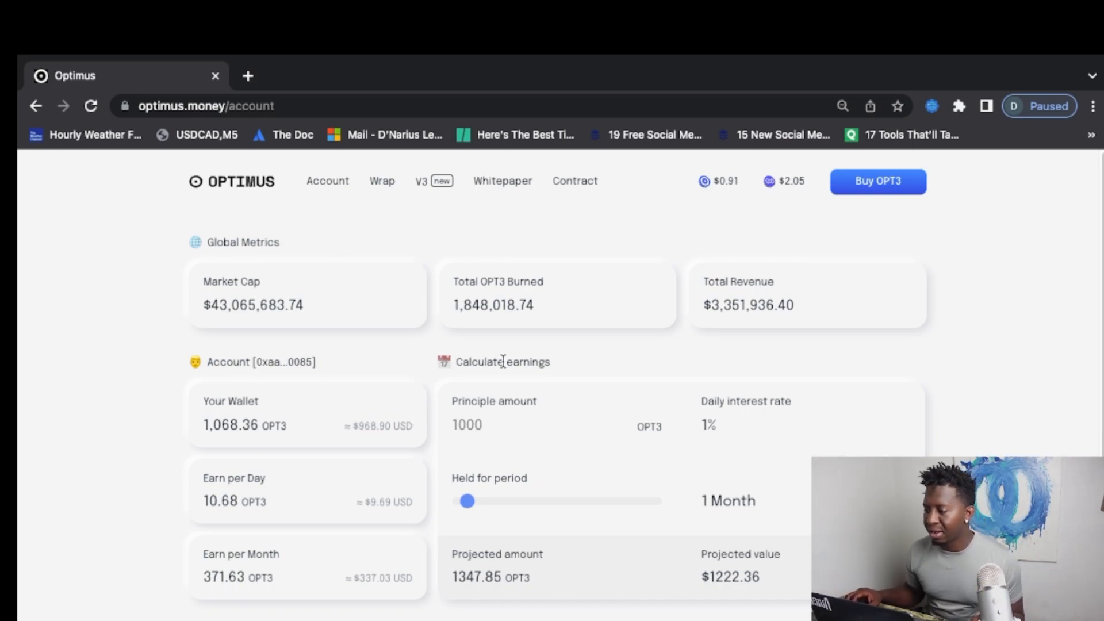
pyautogui.moveTo(206, 454)
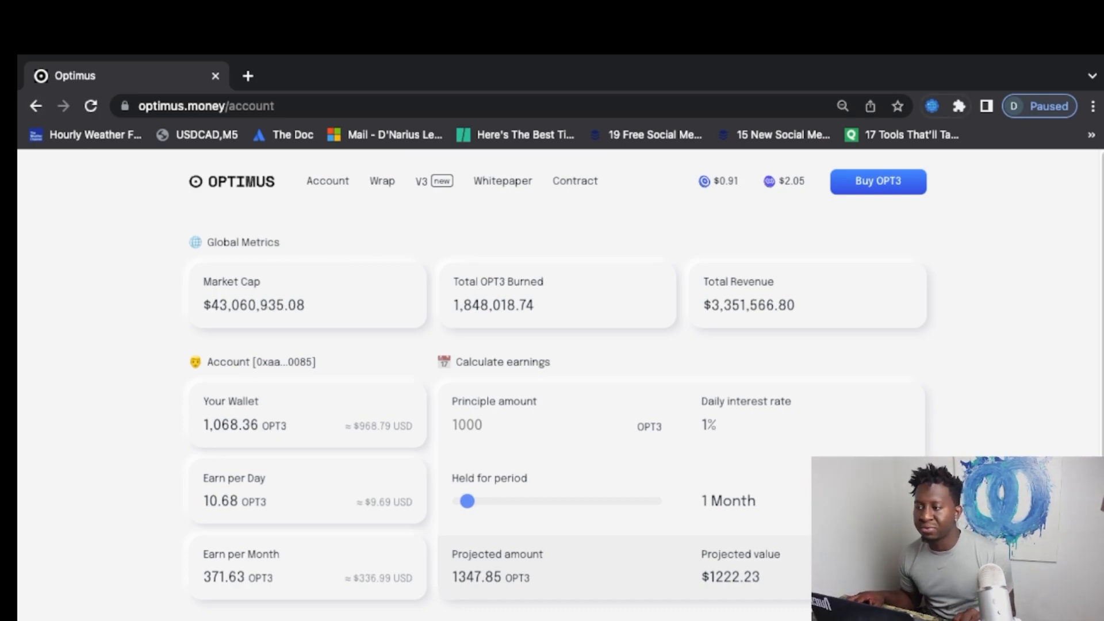
pyautogui.moveTo(779, 338)
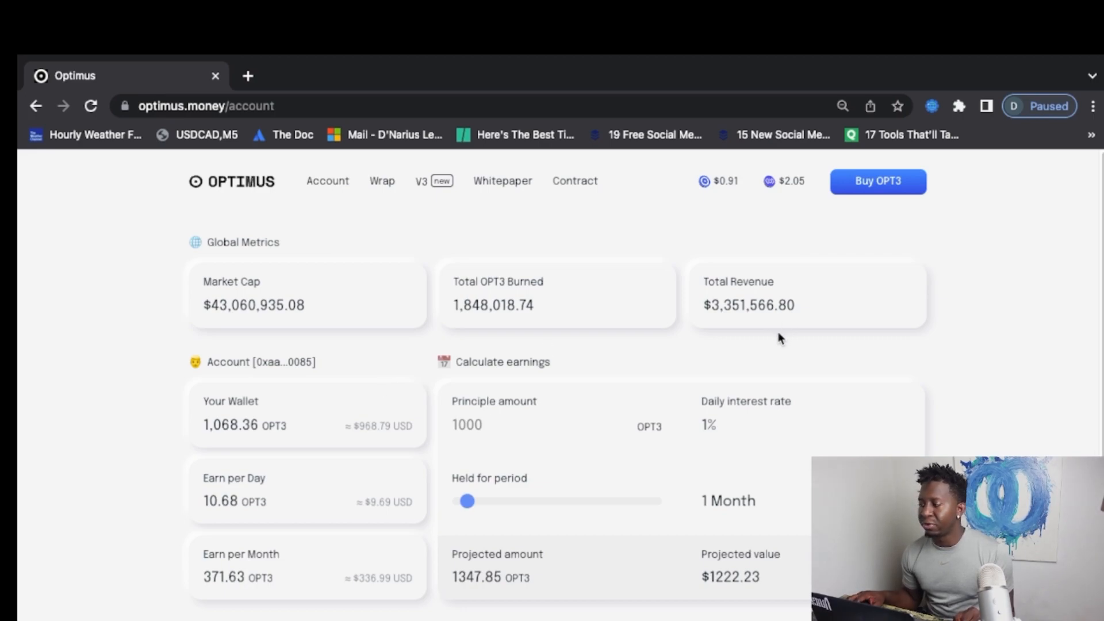
pyautogui.moveTo(222, 263)
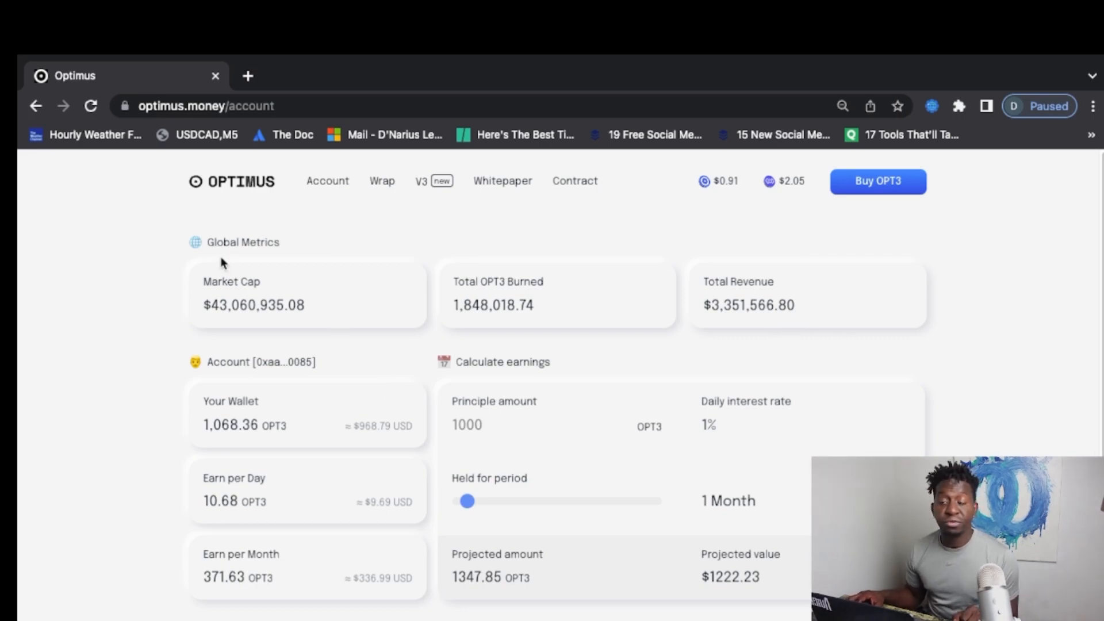